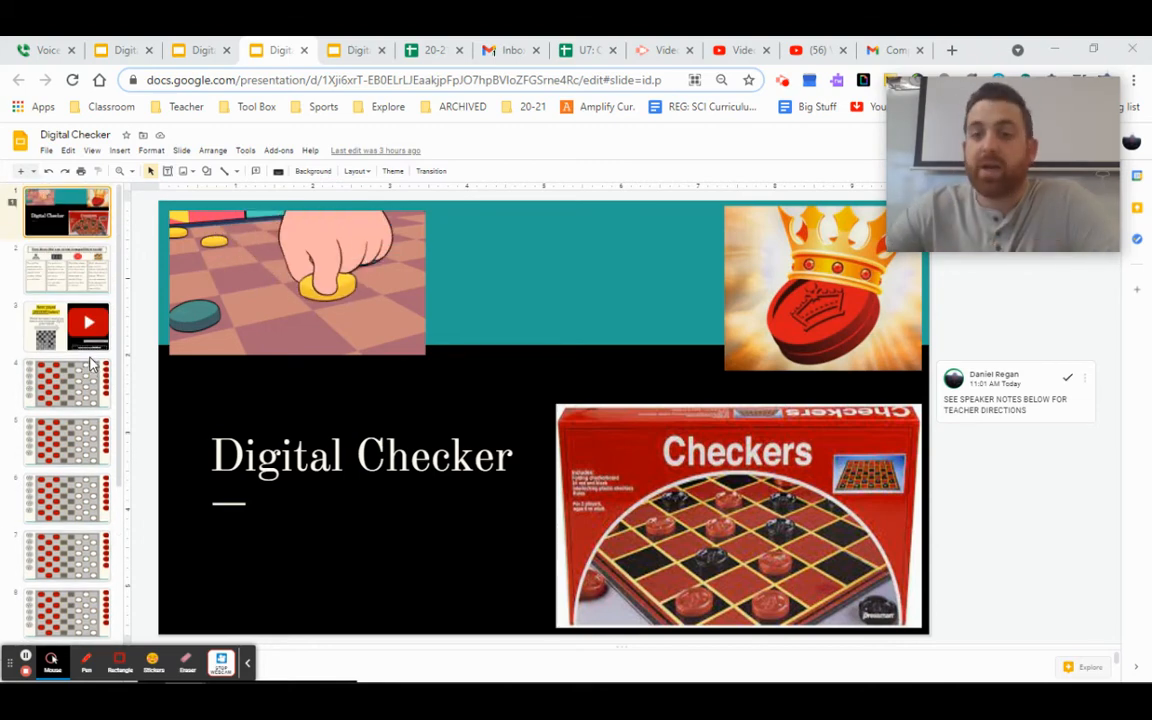
Open slide 2's rules and scroll the filmstrip toward the checkerboard slides
left_click(67, 268)
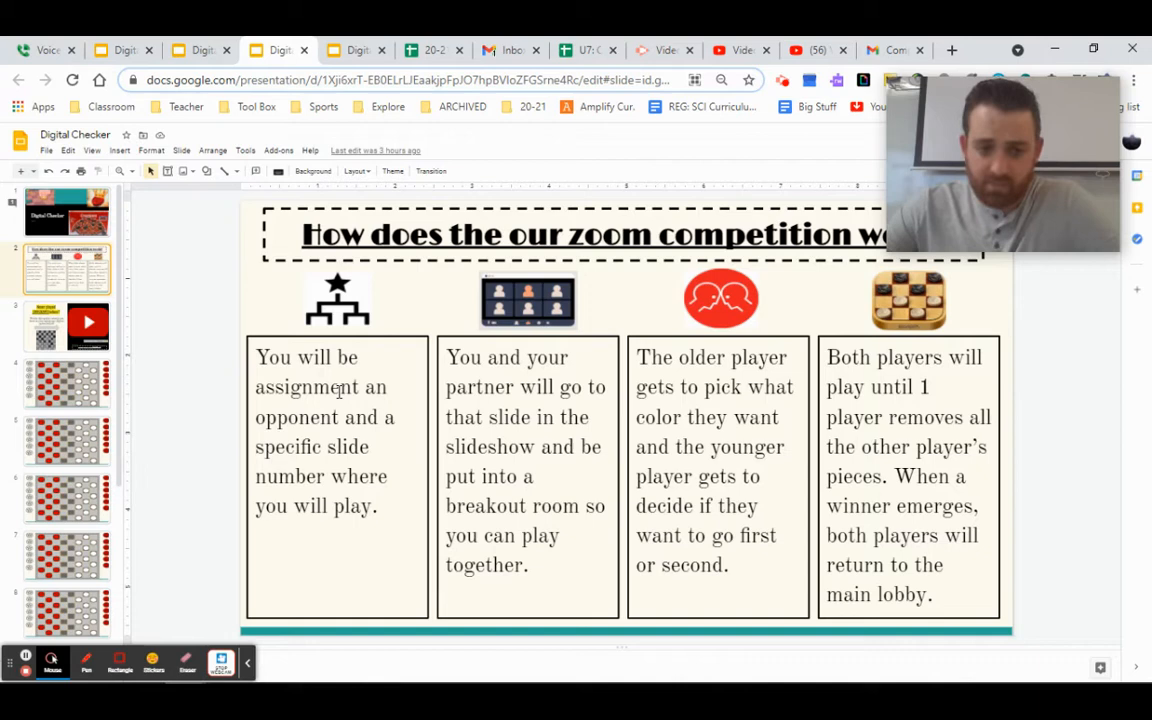
scroll("down", 3)
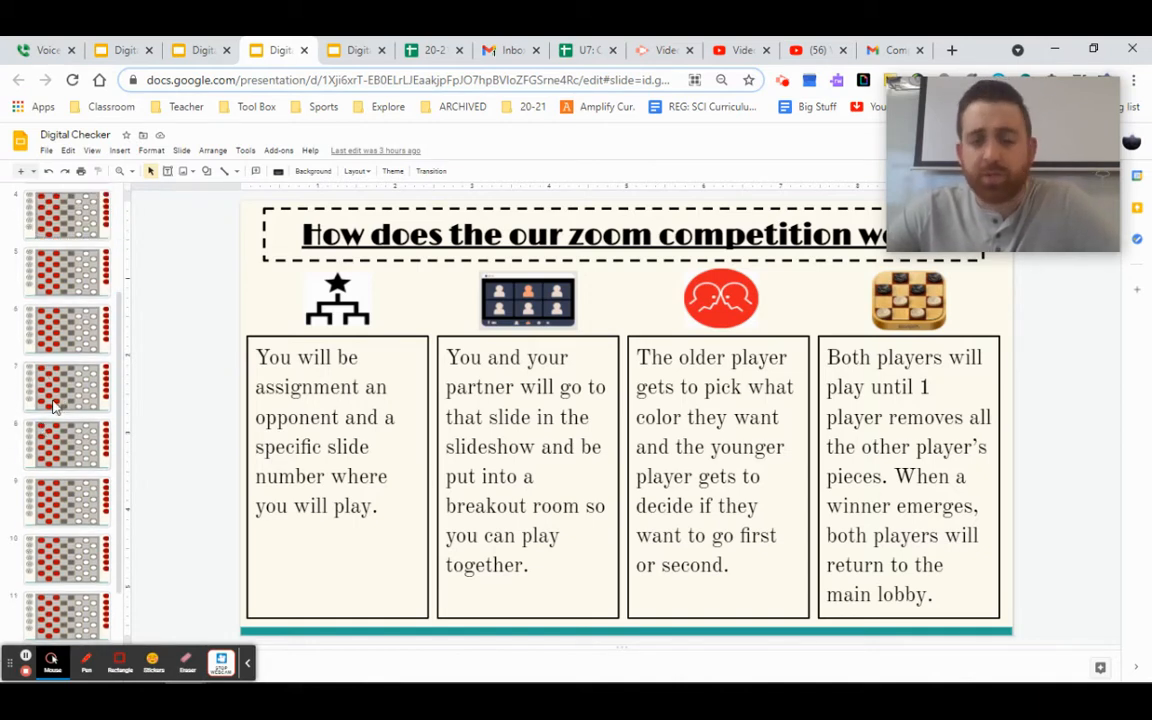
mouse_move(15, 460)
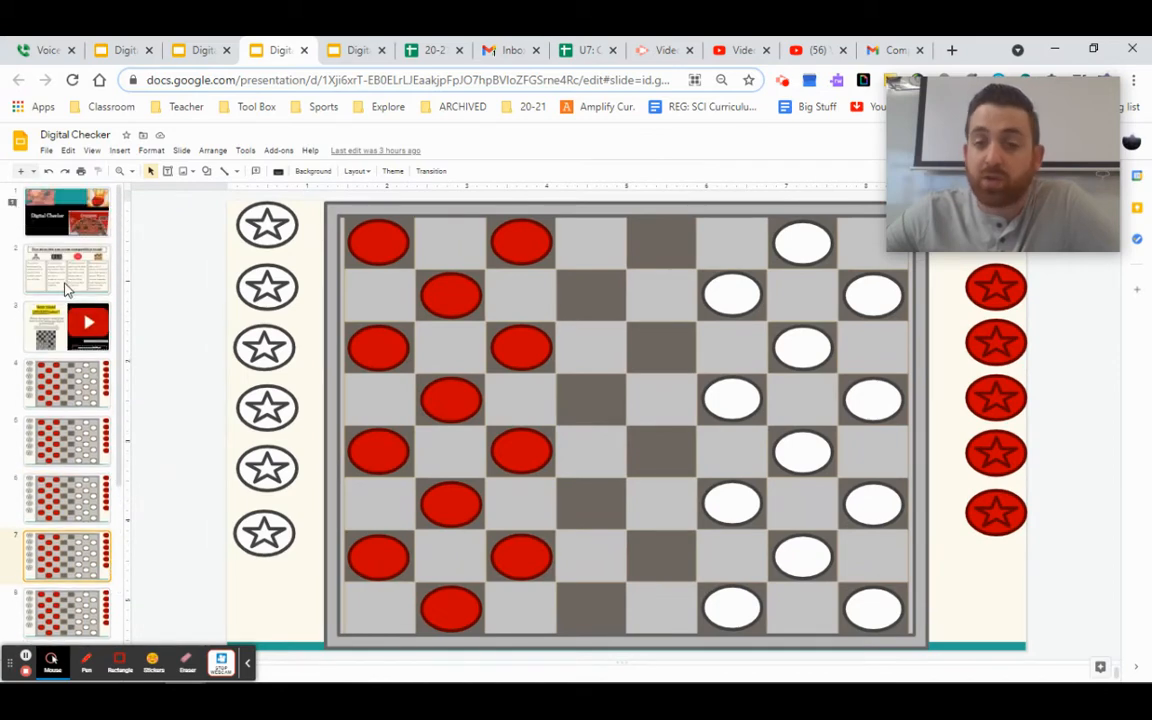
Reopen slide 2 and select the rule text about picking colours
left_click(66, 270)
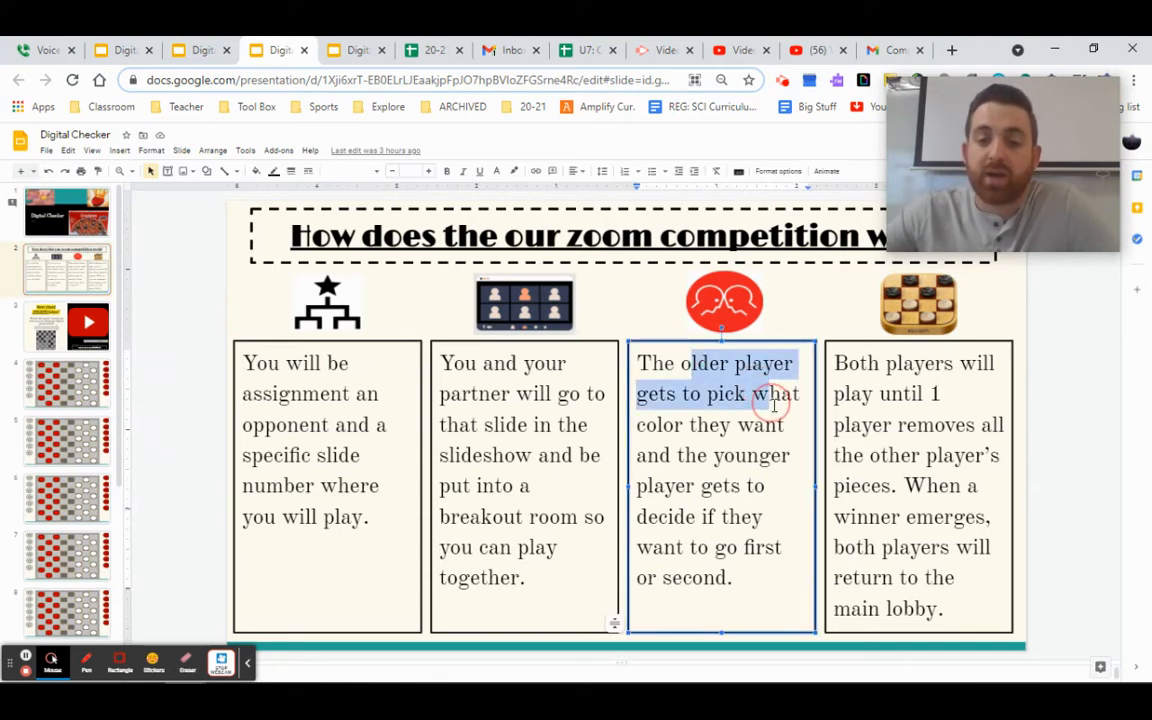
left_click_drag(775, 393, 783, 500)
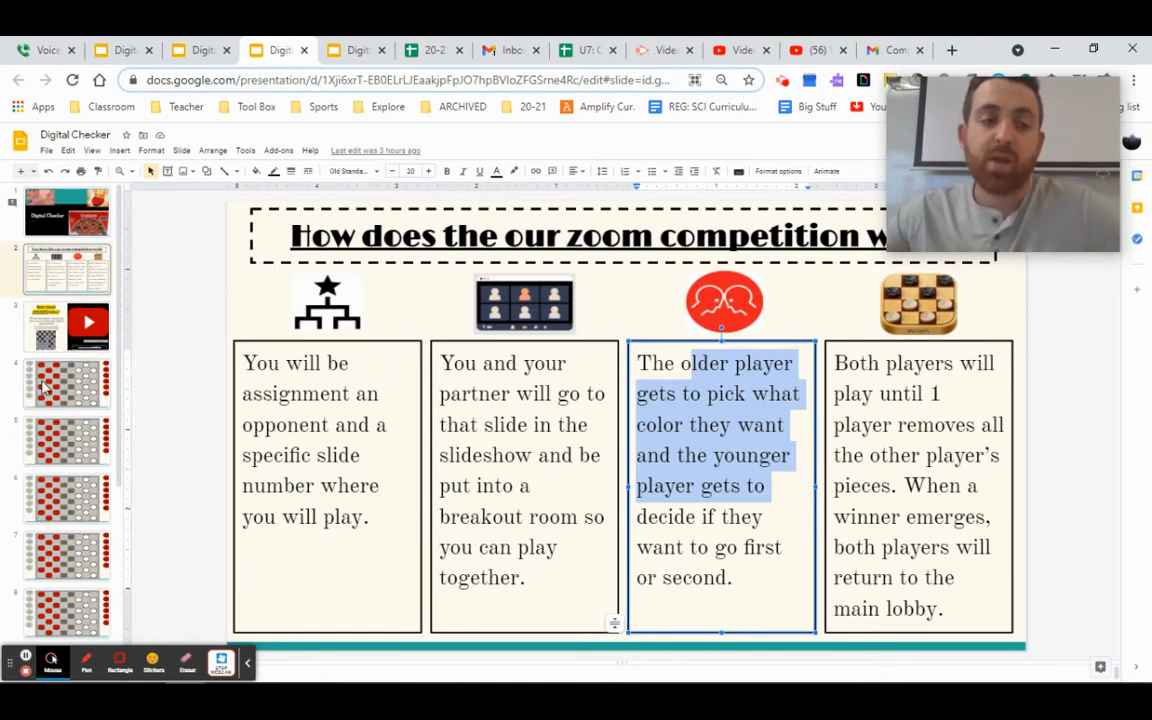
On slide 4, move a white piece diagonally, advance a red piece, and show a jump
left_click(65, 327)
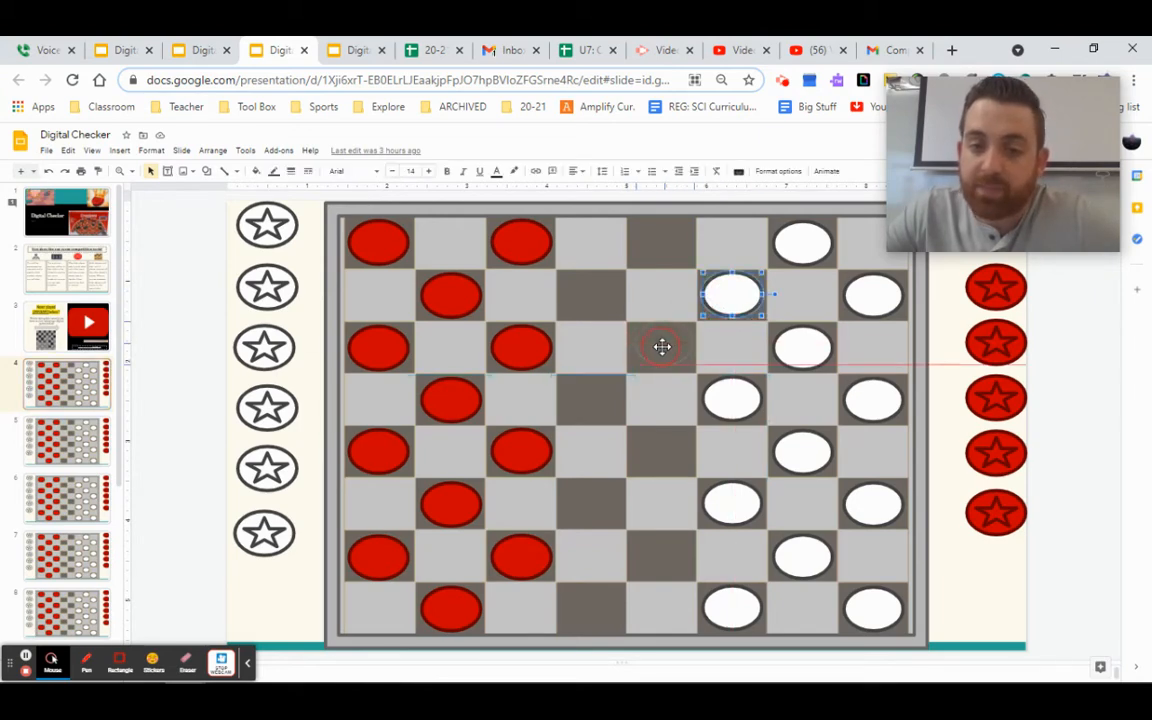
left_click_drag(730, 295, 670, 347)
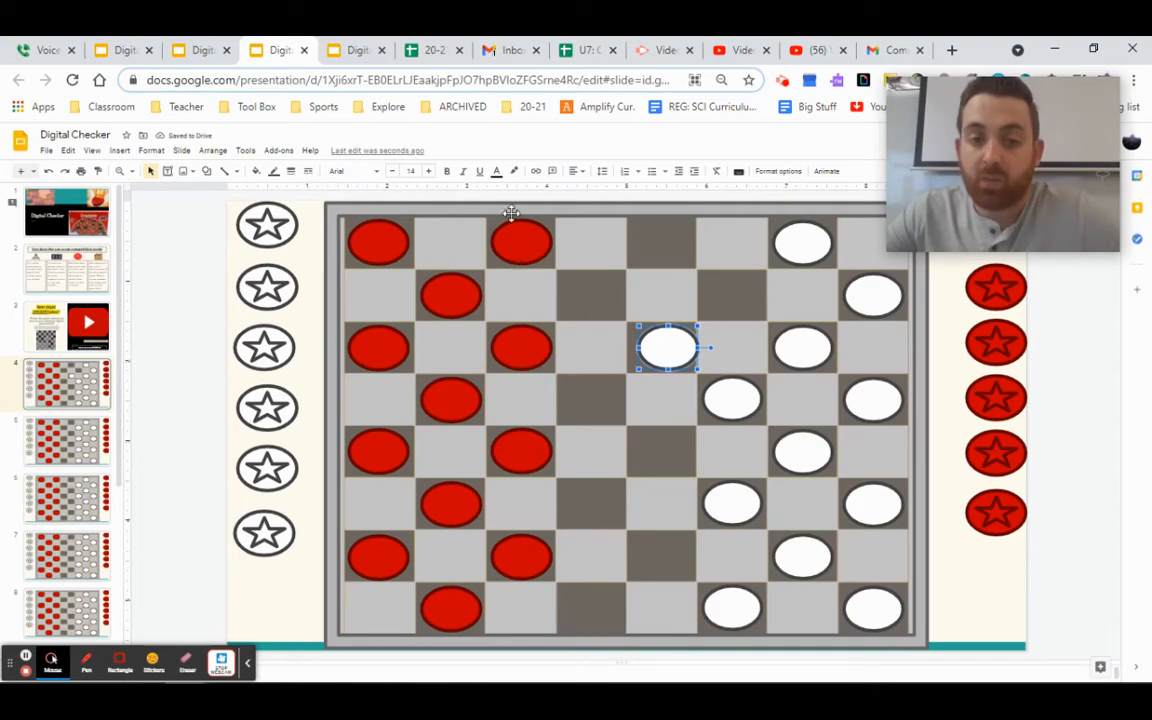
mouse_move(631, 392)
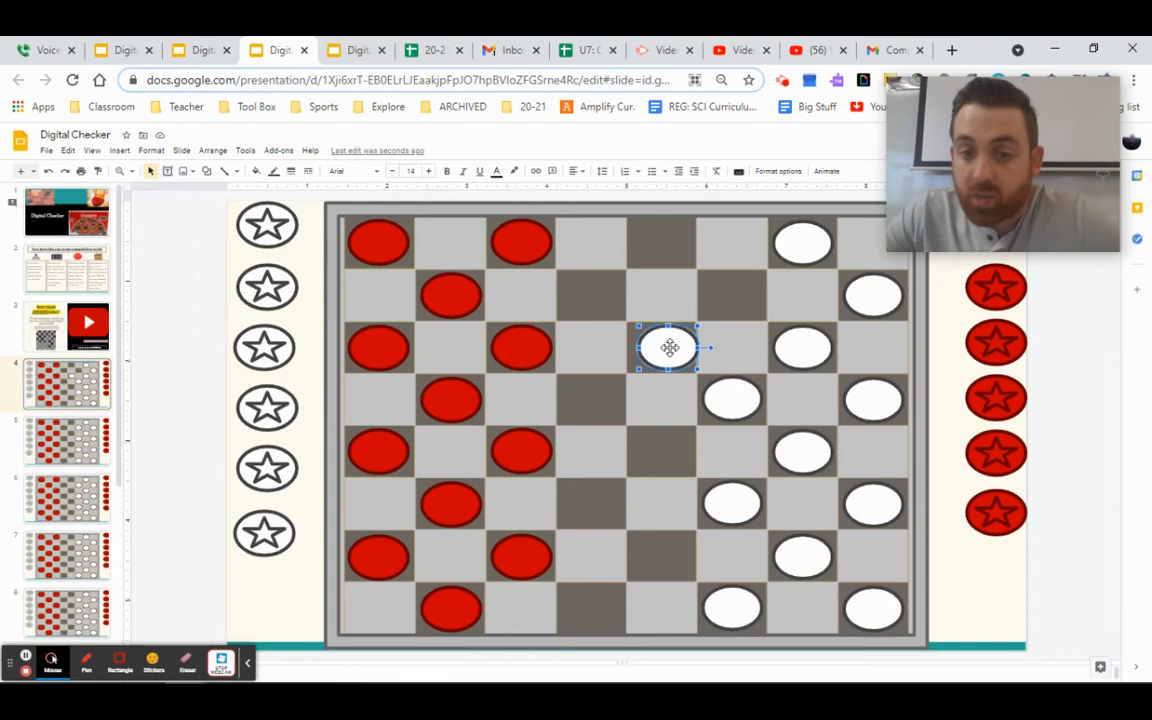
left_click_drag(669, 347, 731, 300)
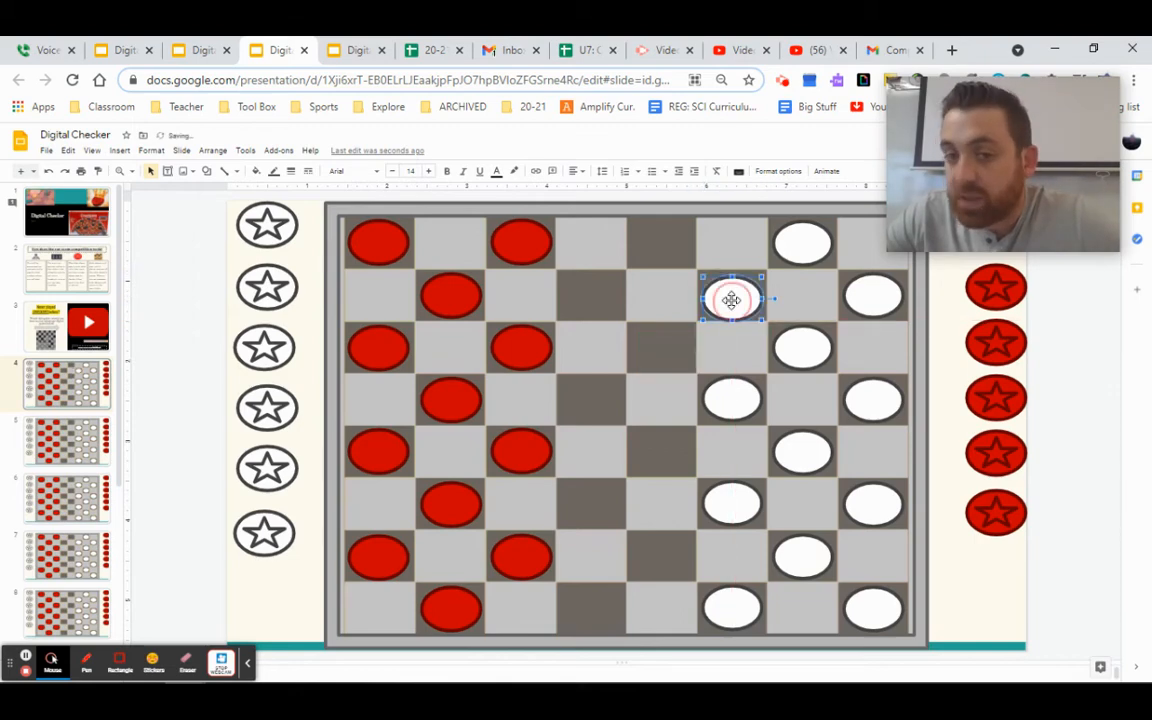
left_click_drag(731, 300, 677, 355)
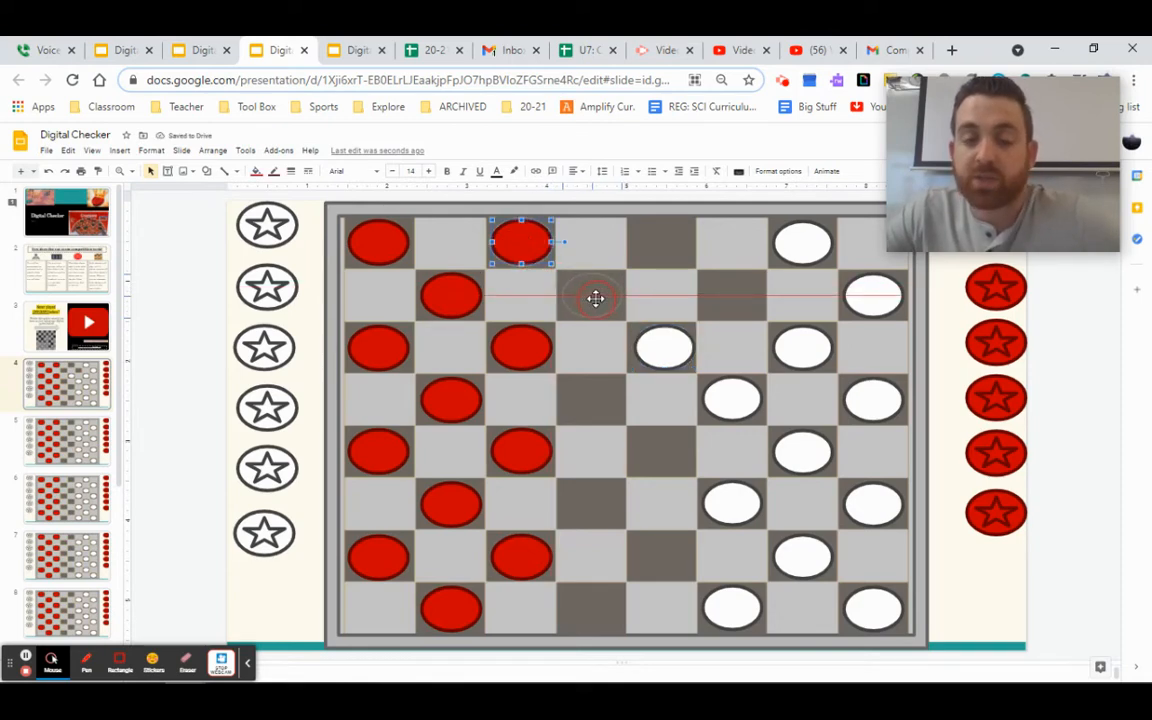
left_click_drag(518, 240, 590, 295)
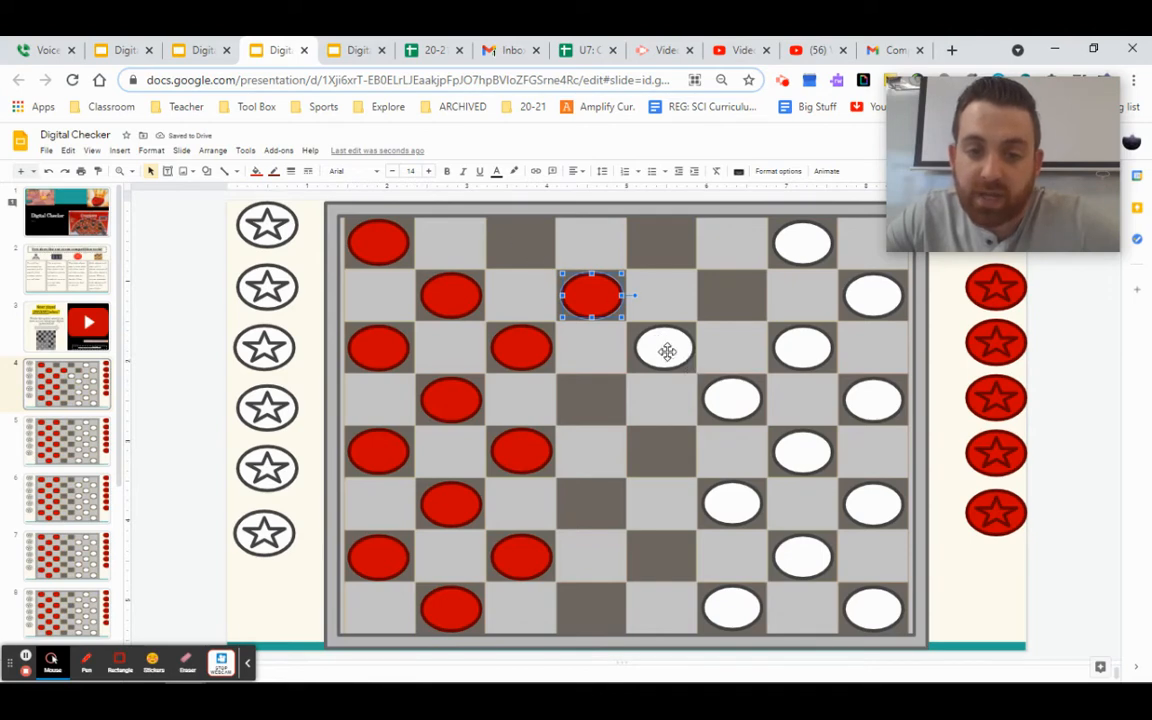
left_click_drag(590, 295, 518, 242)
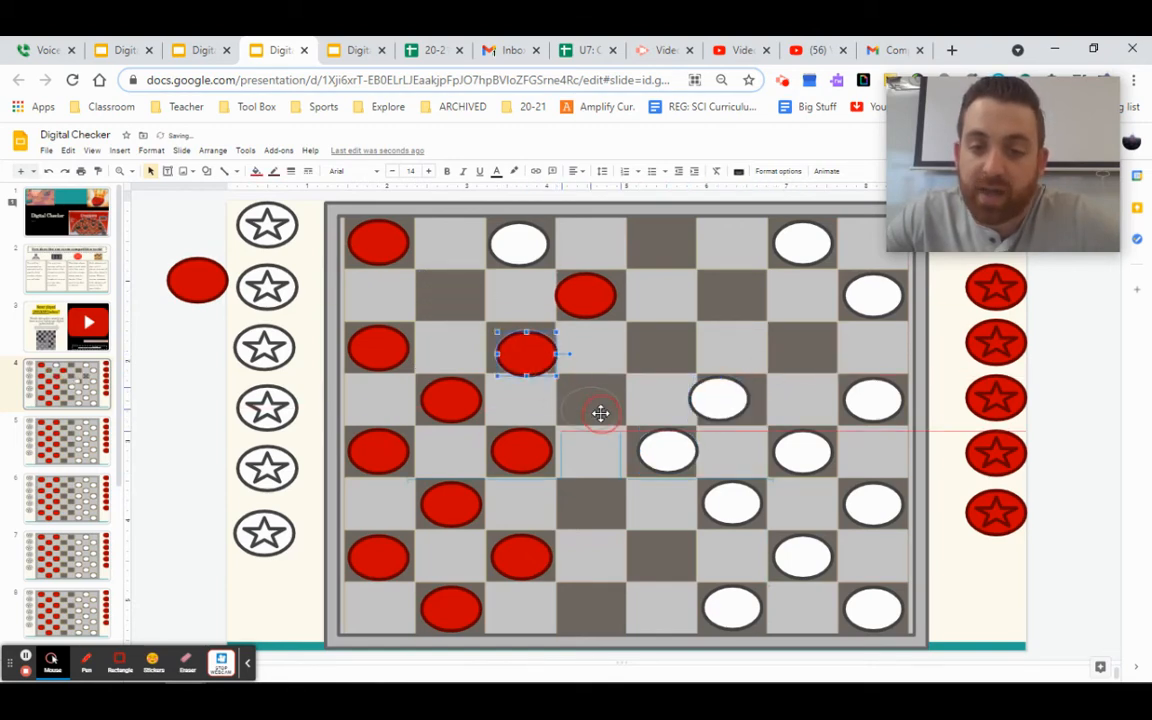
Move a red piece and two white pieces diagonally to set up the double jump
left_click_drag(525, 353, 590, 410)
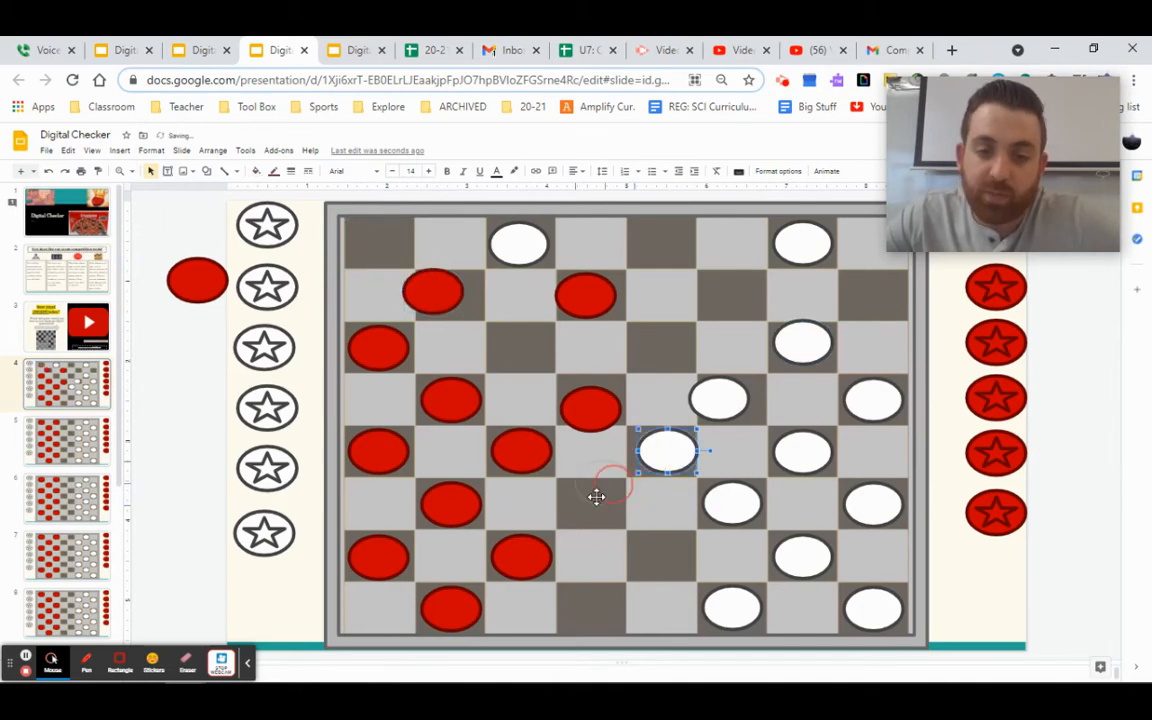
left_click_drag(668, 451, 595, 505)
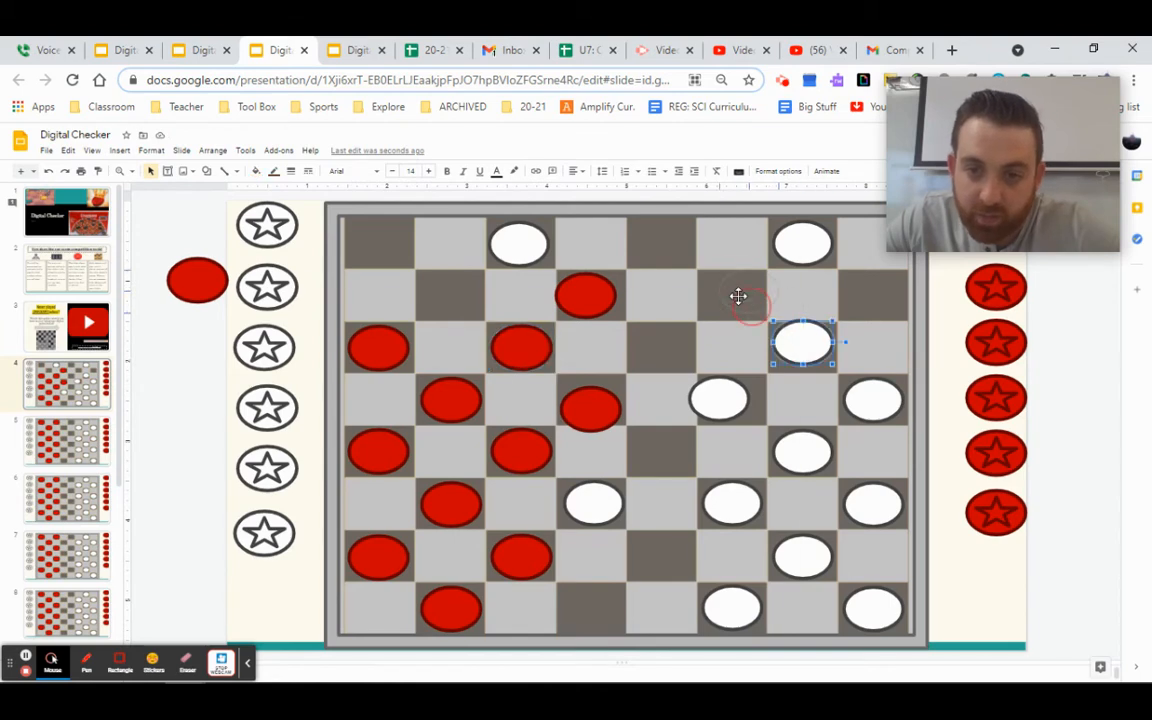
left_click_drag(803, 343, 737, 278)
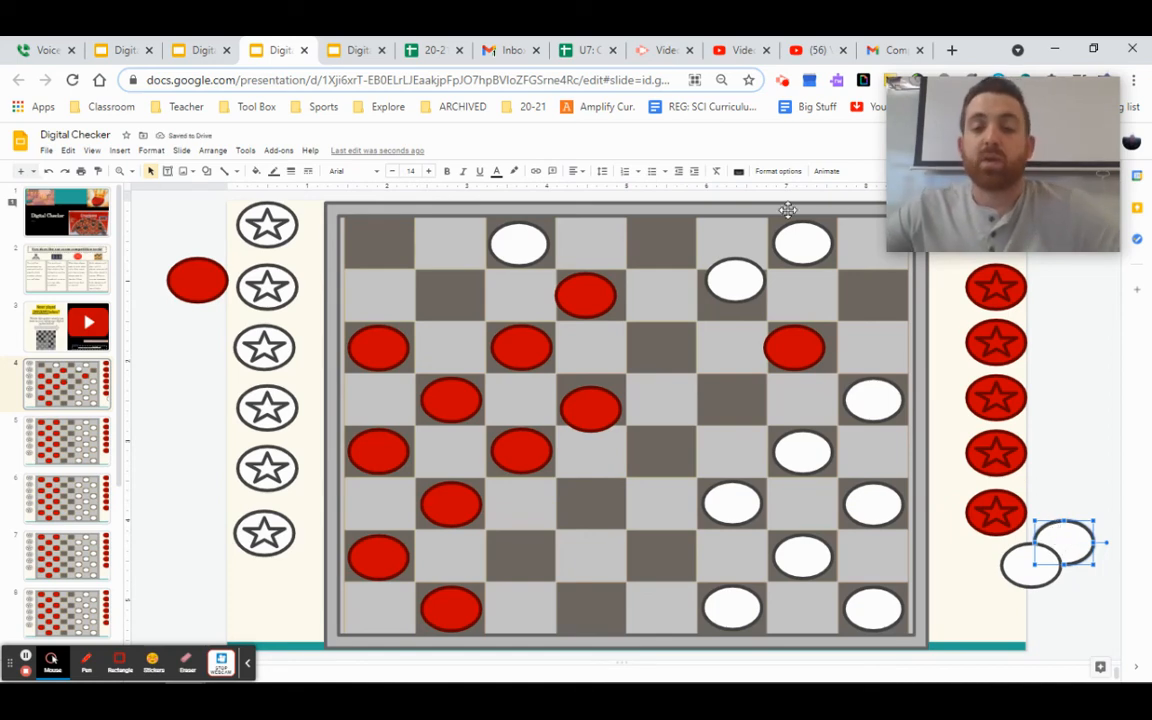
mouse_move(522, 394)
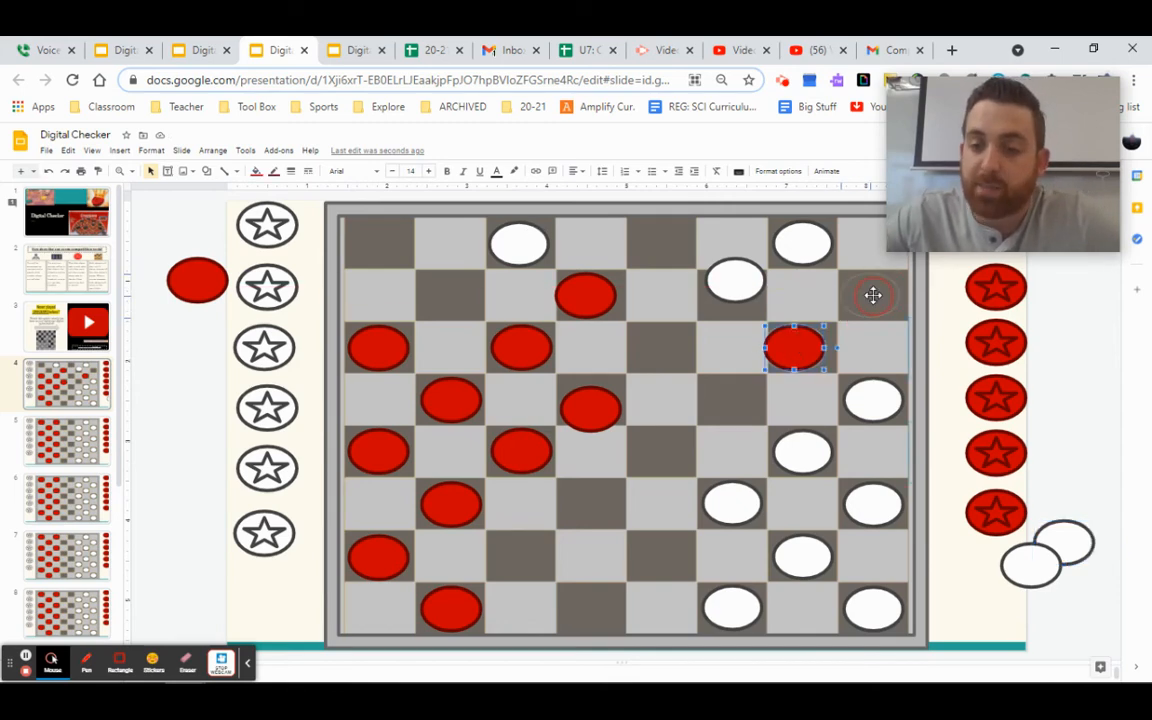
Advance red to the last row as king, jump a white piece, and set it aside
left_click_drag(790, 349, 870, 295)
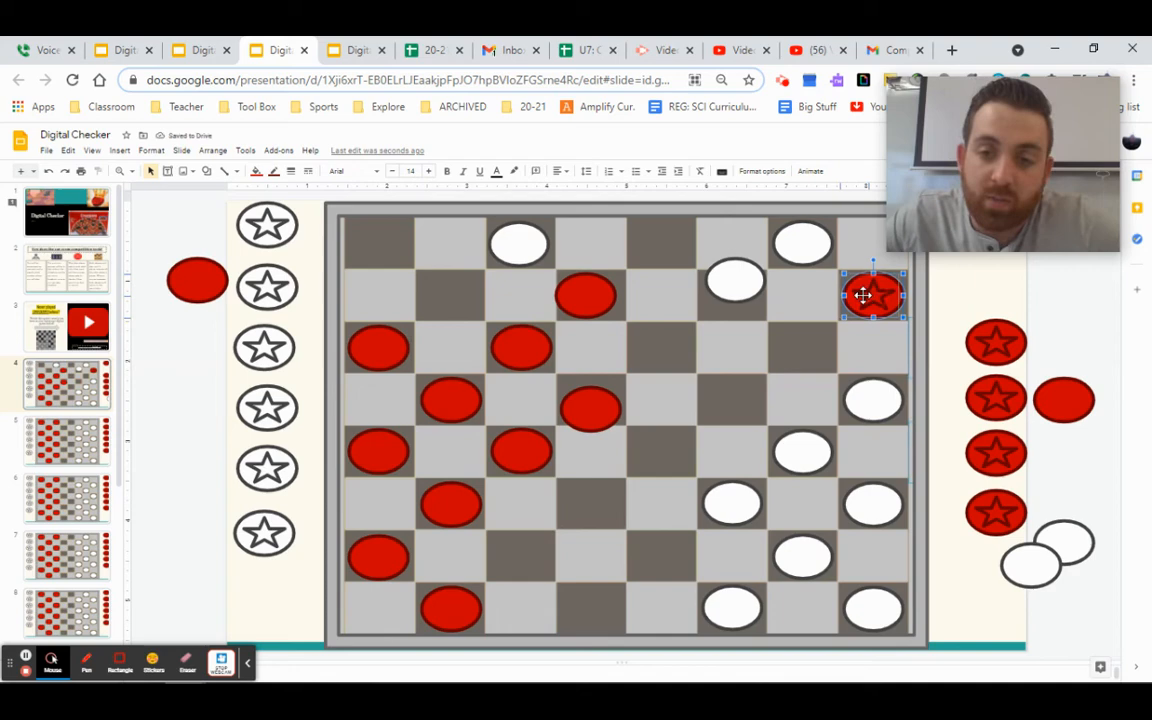
left_click_drag(870, 293, 800, 345)
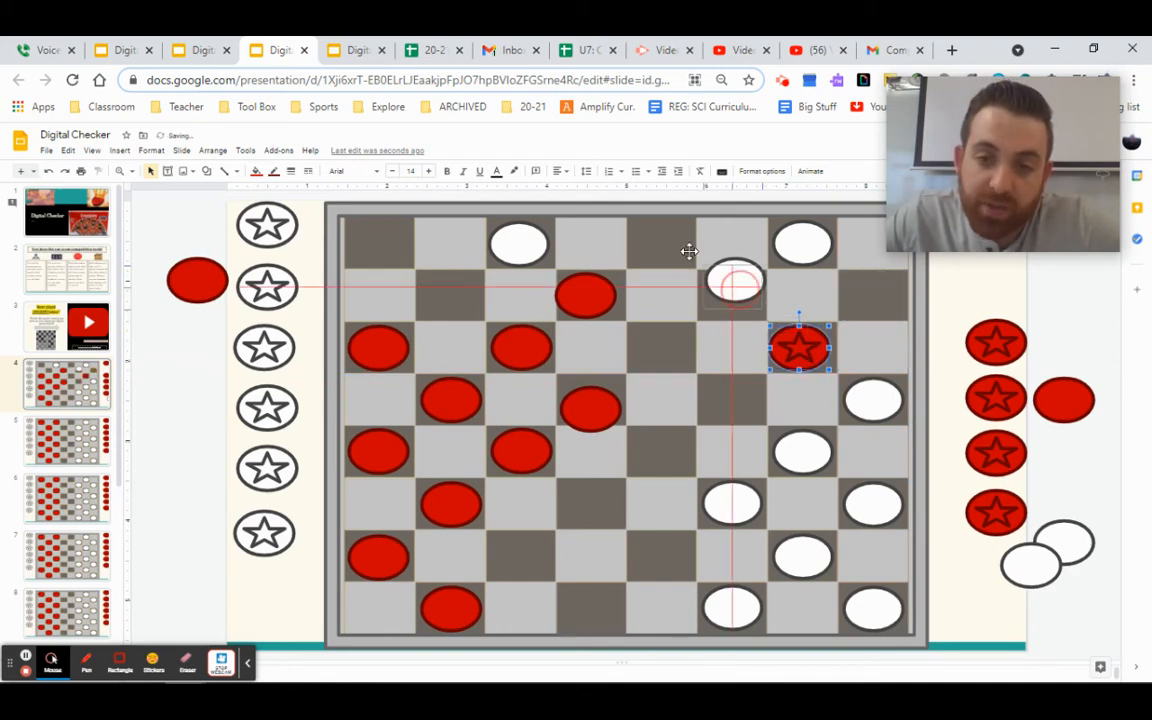
left_click_drag(798, 347, 668, 243)
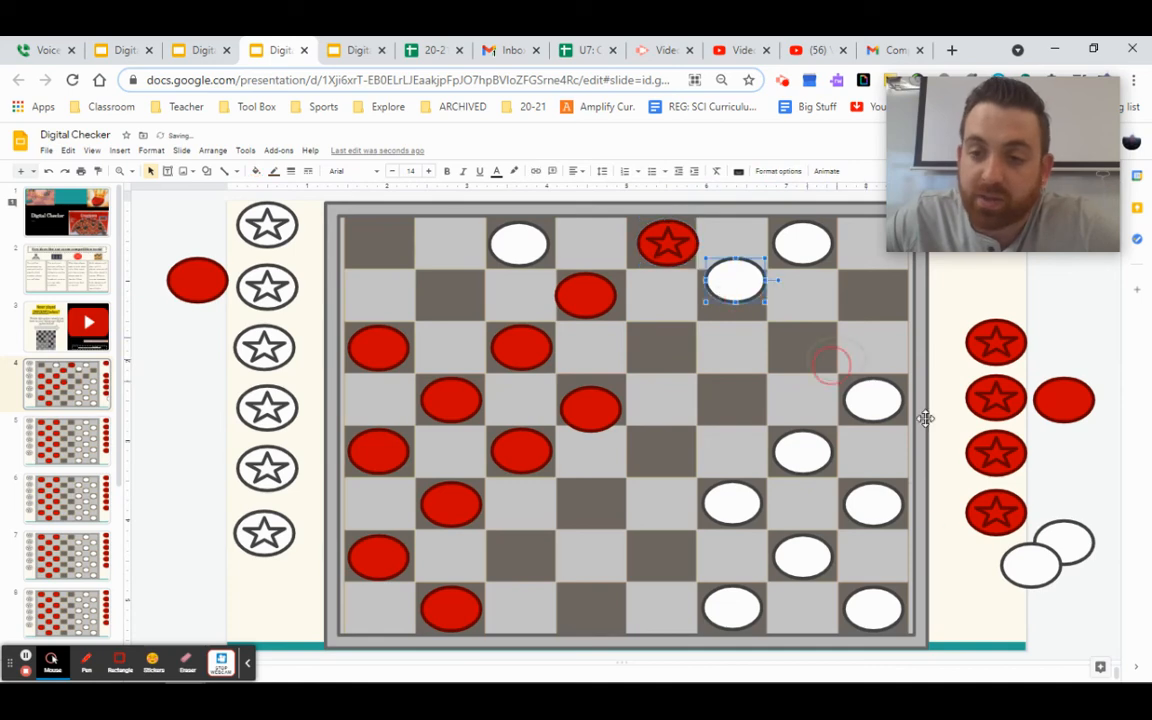
left_click_drag(735, 280, 1070, 485)
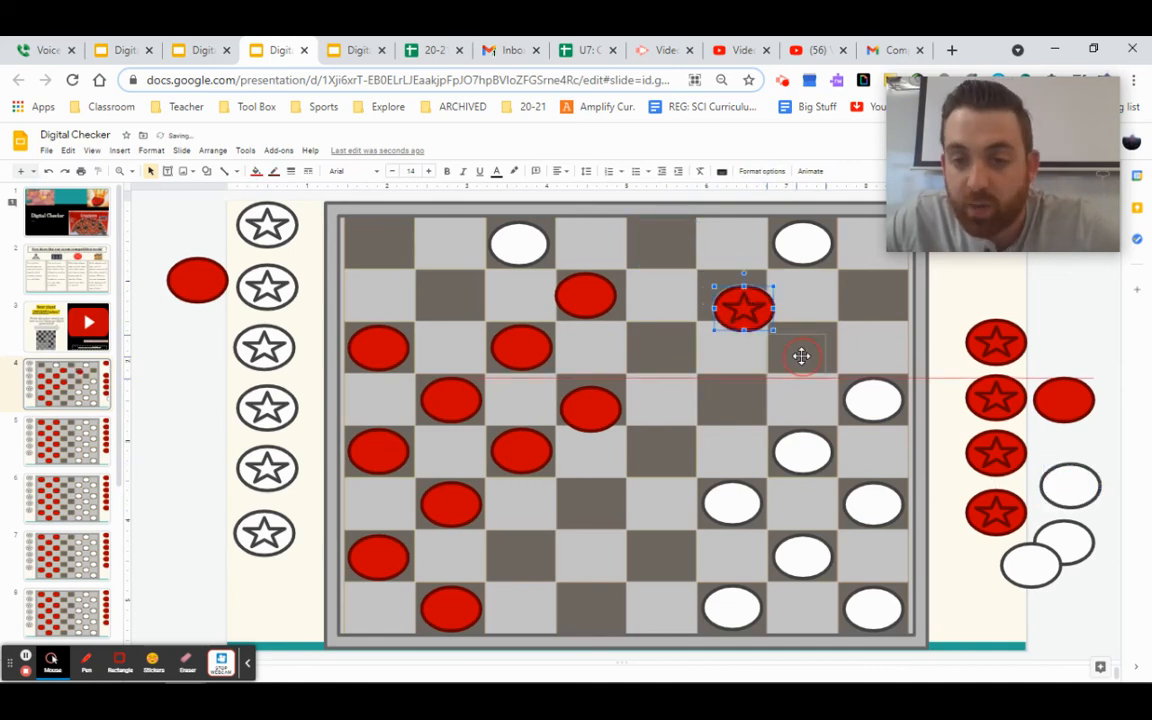
left_click_drag(743, 308, 808, 347)
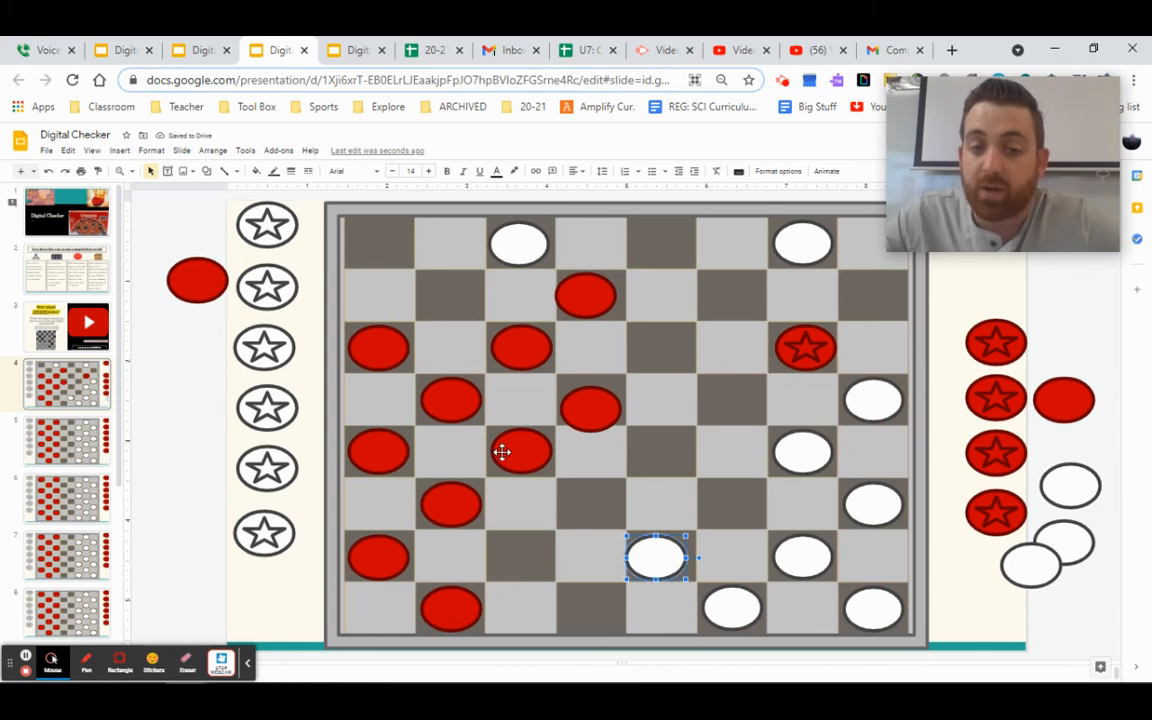
mouse_move(727, 408)
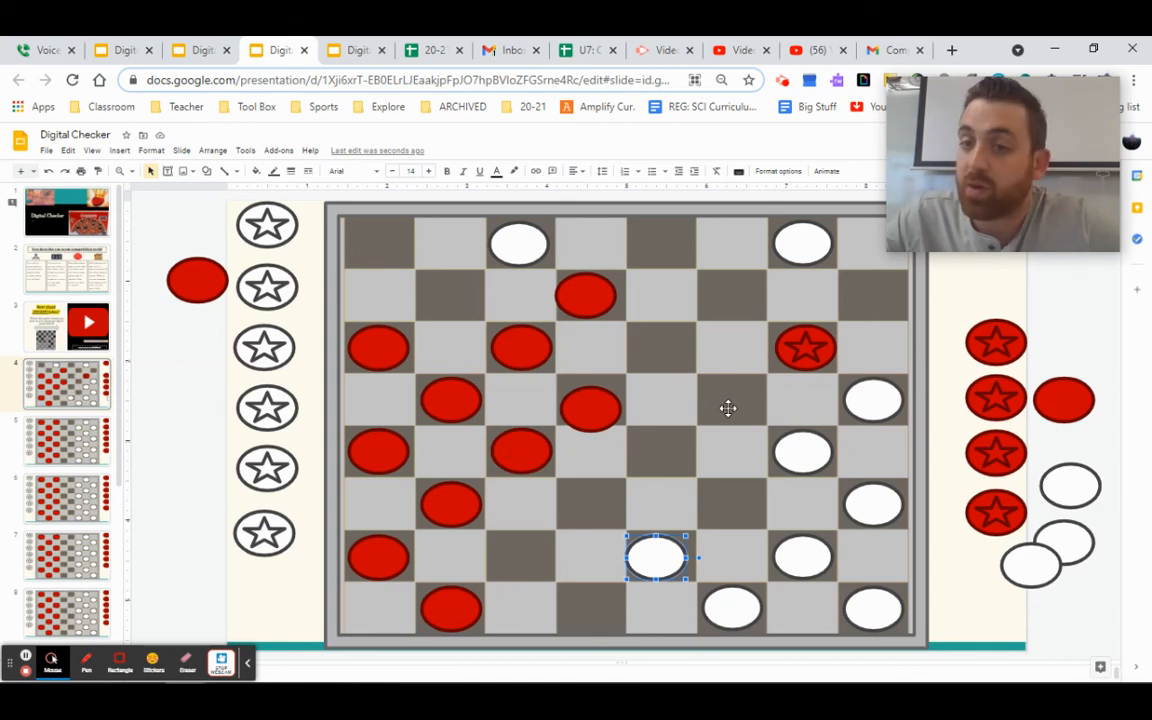